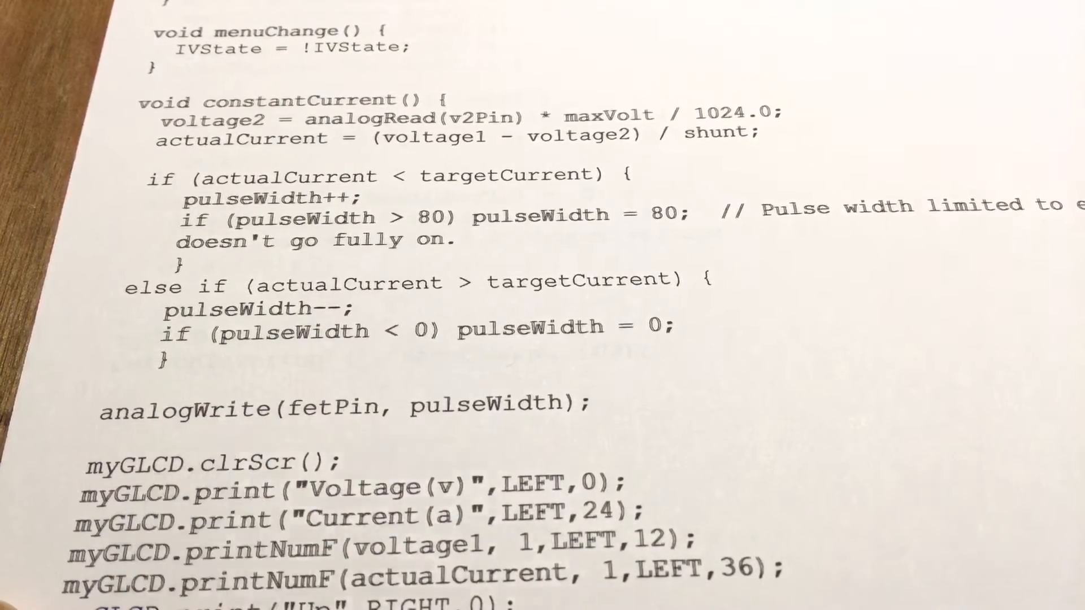
scroll("down", 3)
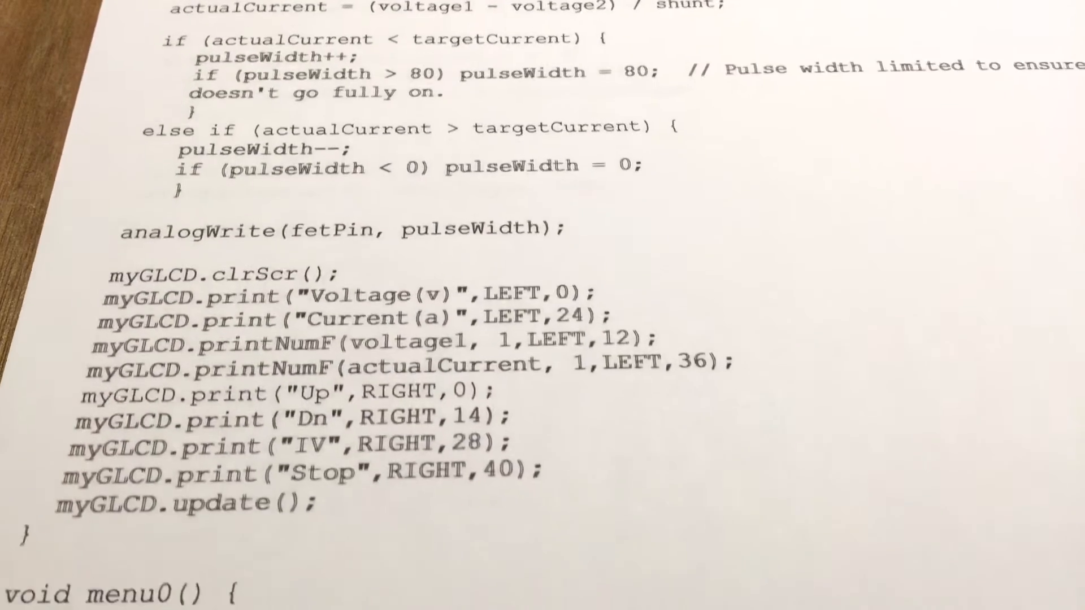